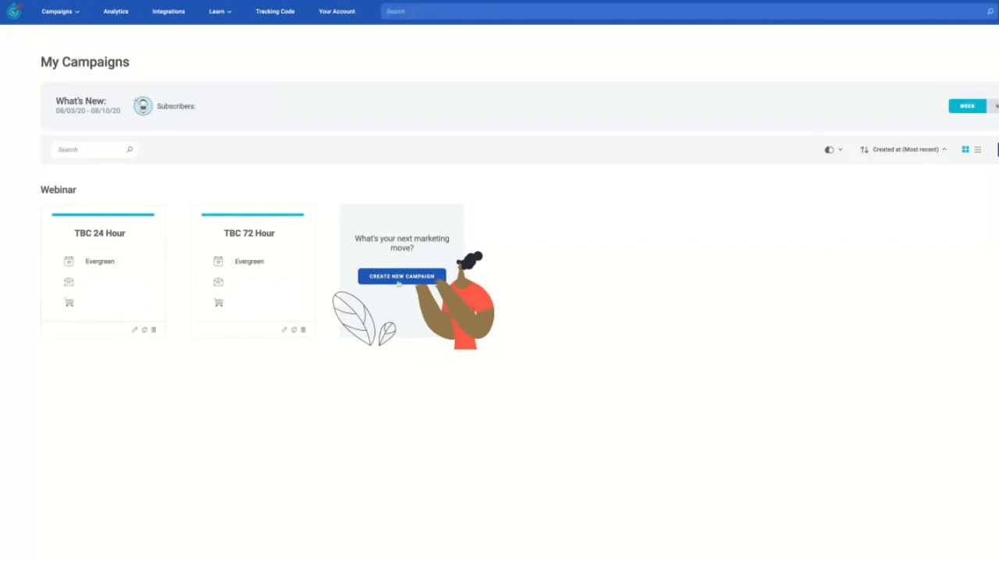
- Create a new Webinar campaign named 'Test' with ConvertKit, WordPress and Thinkific, then continue
{"action": "left_click", "coordinate": [401, 275]}
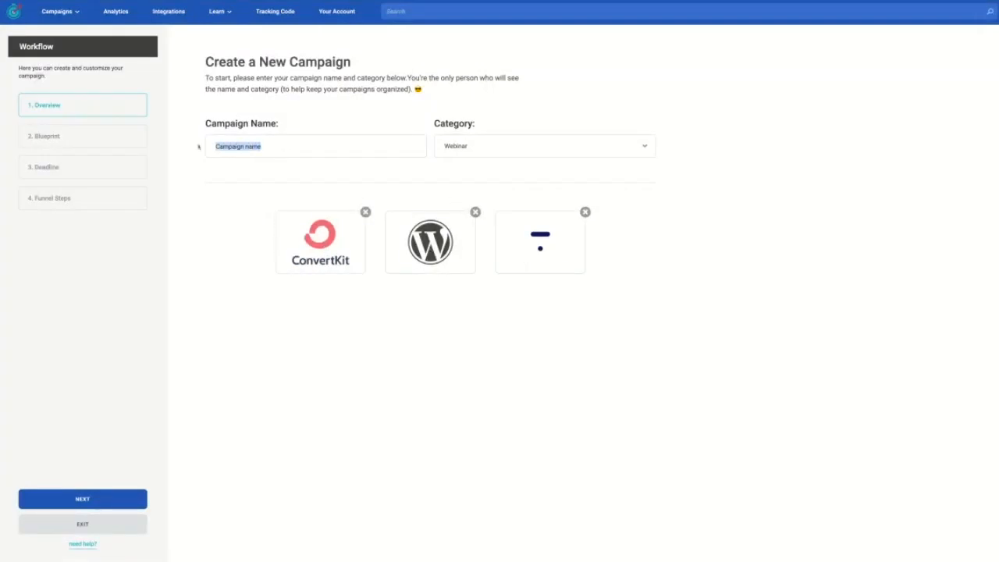
{"action": "type", "text": "1"}
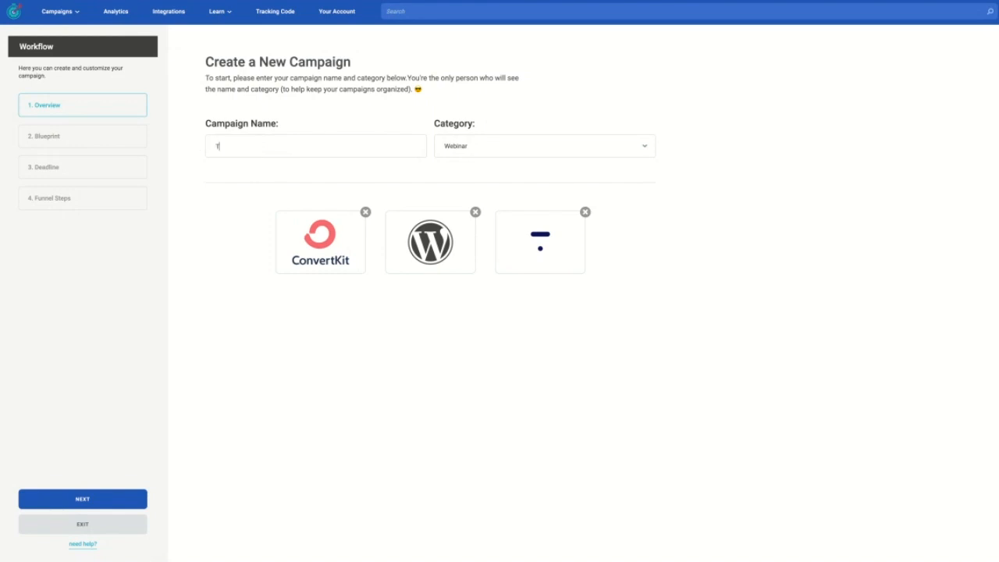
{"action": "left_click", "coordinate": [82, 498]}
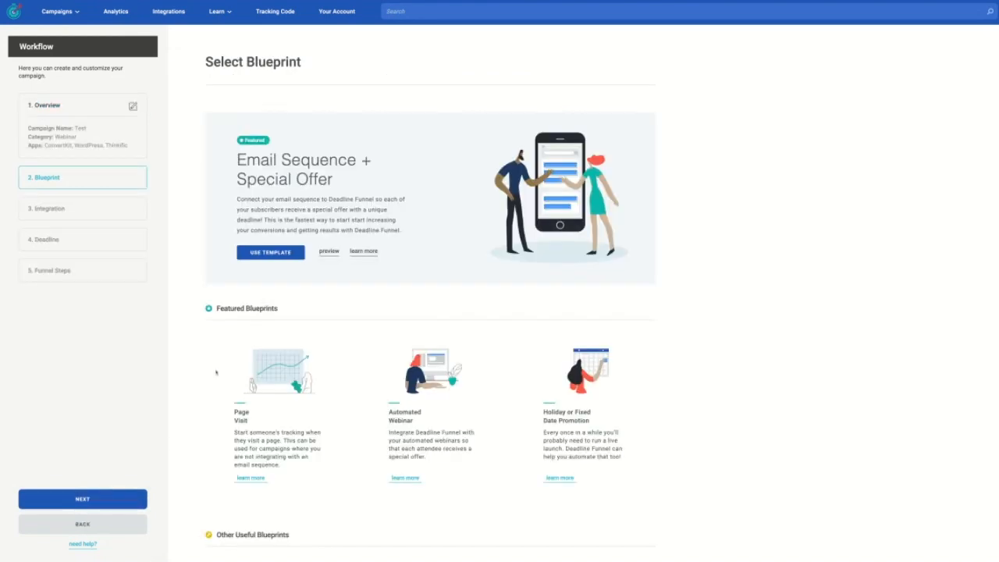
- Scroll the blueprints to pick Automated Webinar and reach the ConvertKit integration step
{"action": "scroll", "scroll_direction": "down", "scroll_amount": 3}
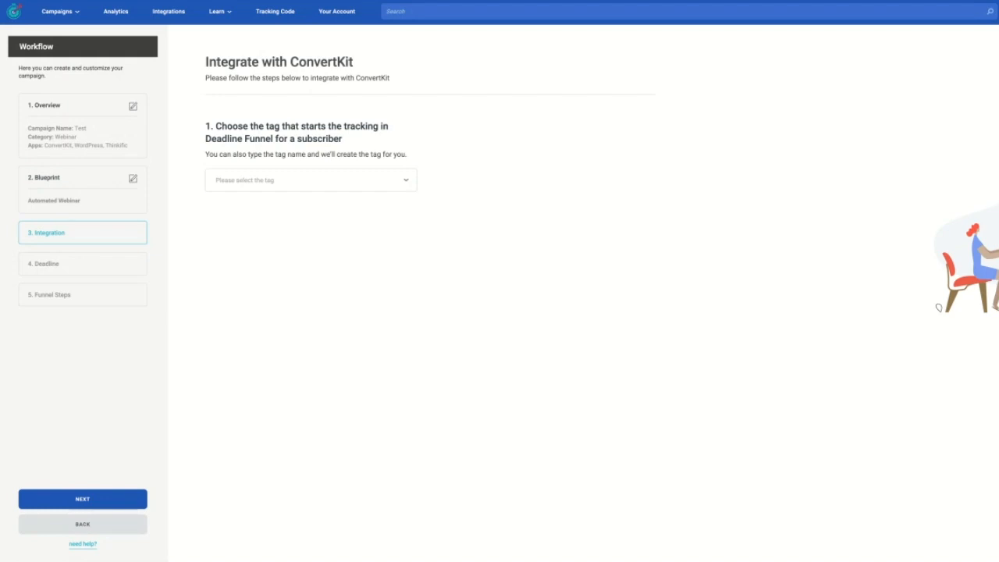
- Use tag TBC Warm Lead and field Webinar Deadline, create the ConvertKit webhook, and continue
{"action": "left_click", "coordinate": [309, 179]}
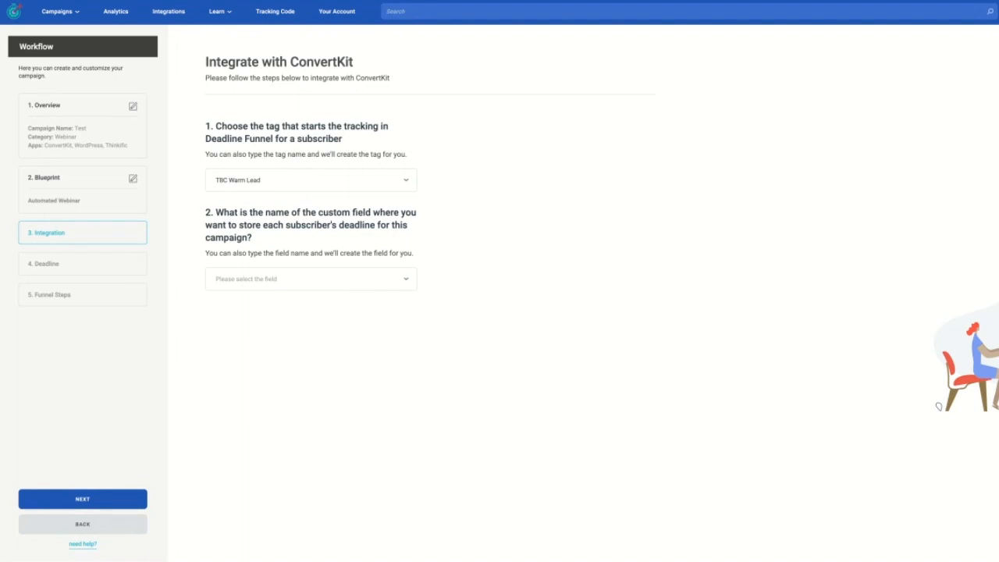
{"action": "left_click", "coordinate": [310, 279]}
{"action": "type", "text": "Webinar Deadline"}
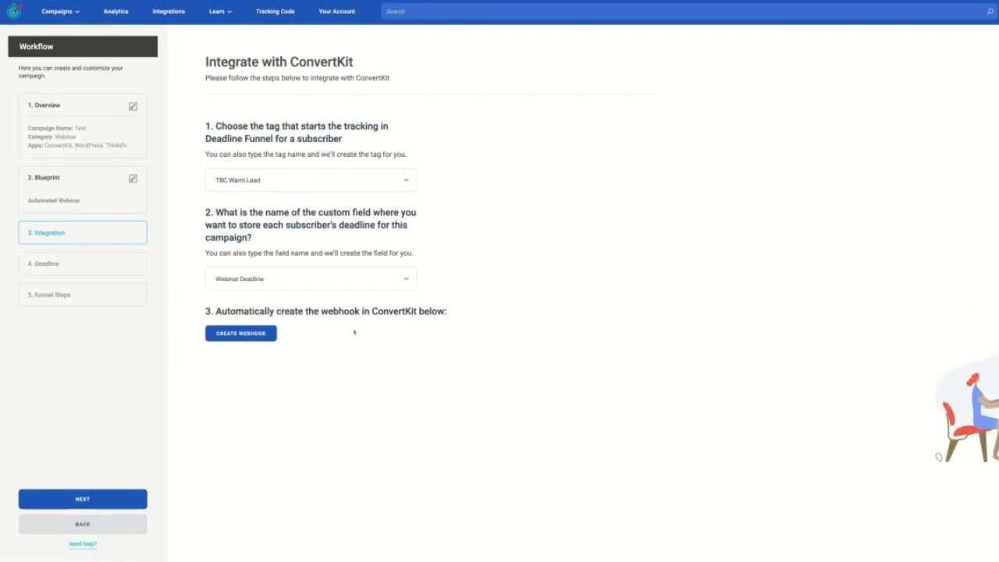
{"action": "left_click", "coordinate": [240, 333]}
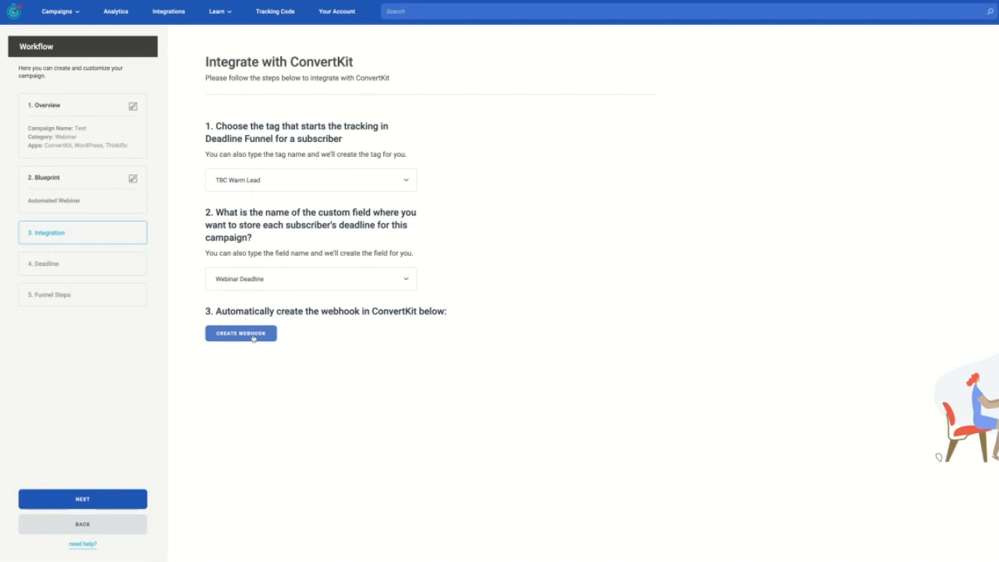
{"action": "left_click", "coordinate": [240, 334]}
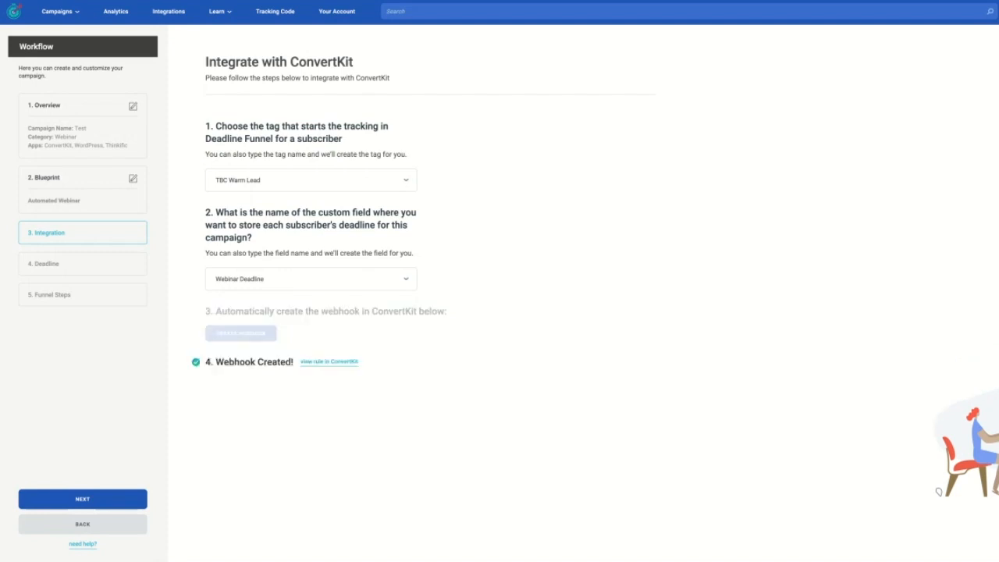
{"action": "left_click", "coordinate": [82, 498]}
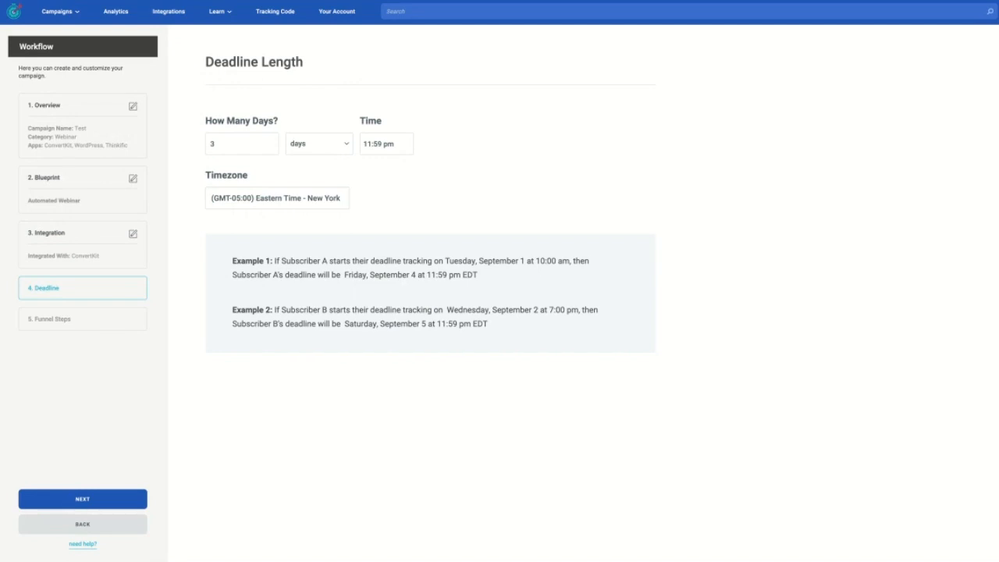
- Change the deadline length from 3 days to 1 day
{"action": "left_click", "coordinate": [241, 143]}
{"action": "type", "text": "1"}
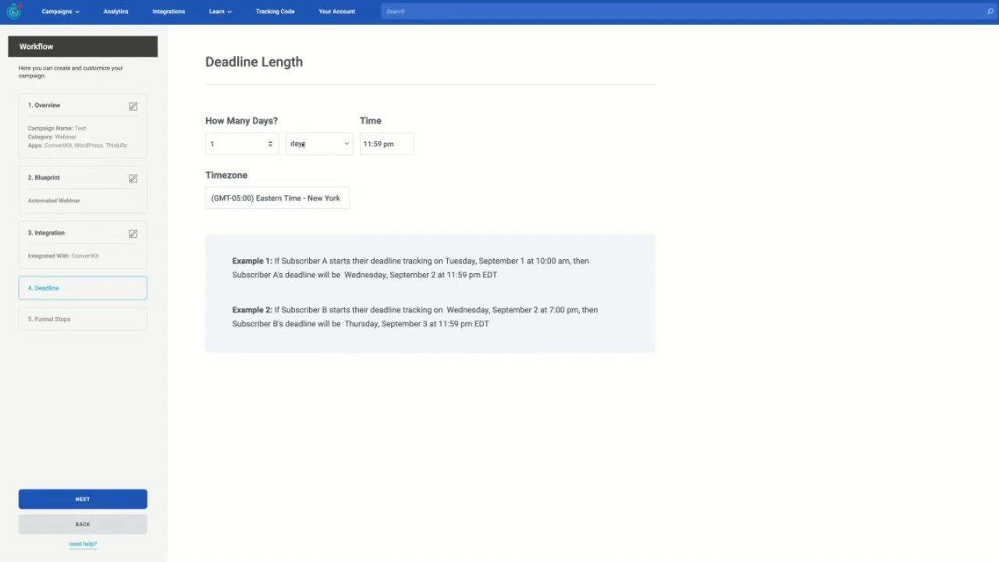
{"action": "mouse_move", "coordinate": [320, 164]}
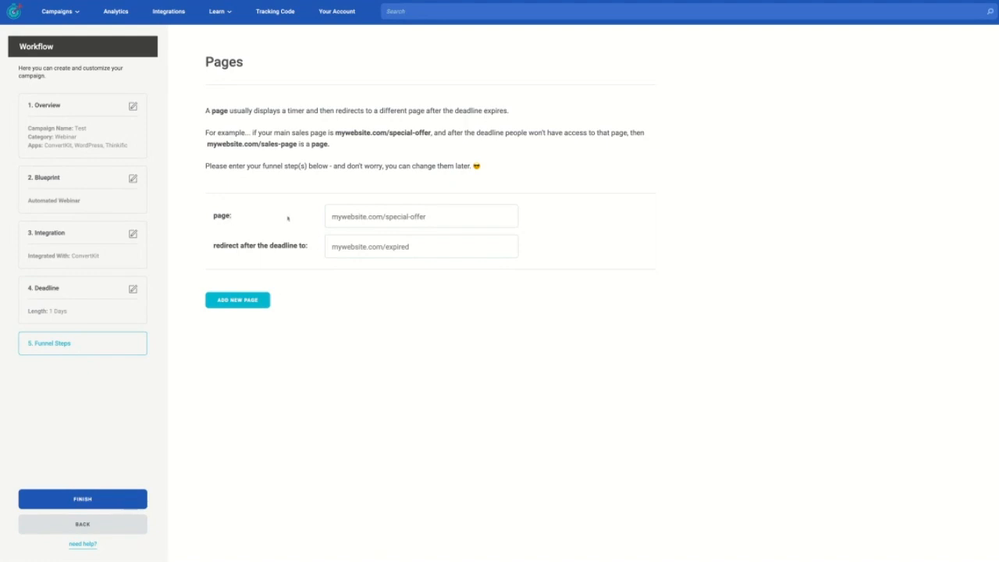
{"action": "mouse_move", "coordinate": [305, 217]}
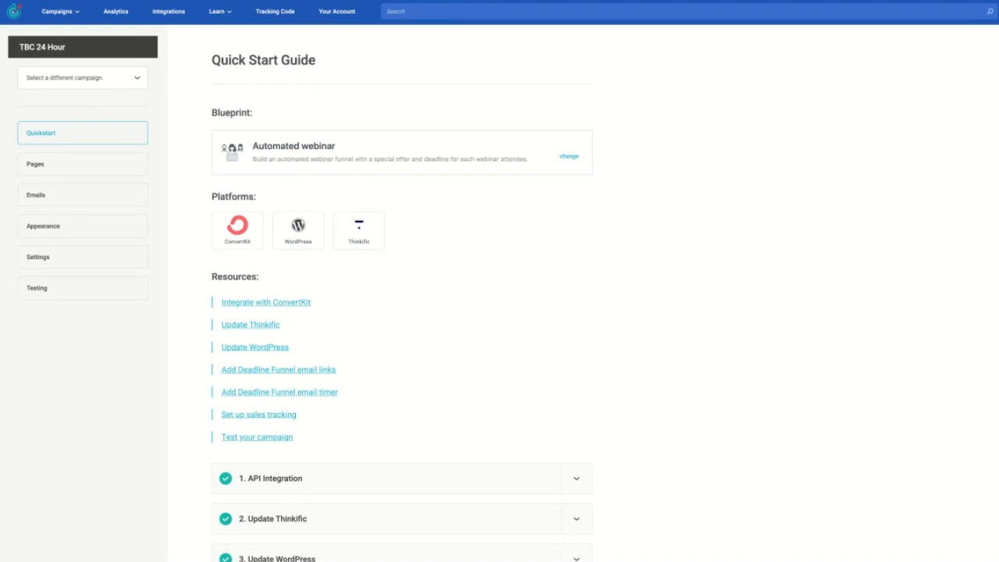
{"action": "mouse_move", "coordinate": [434, 189]}
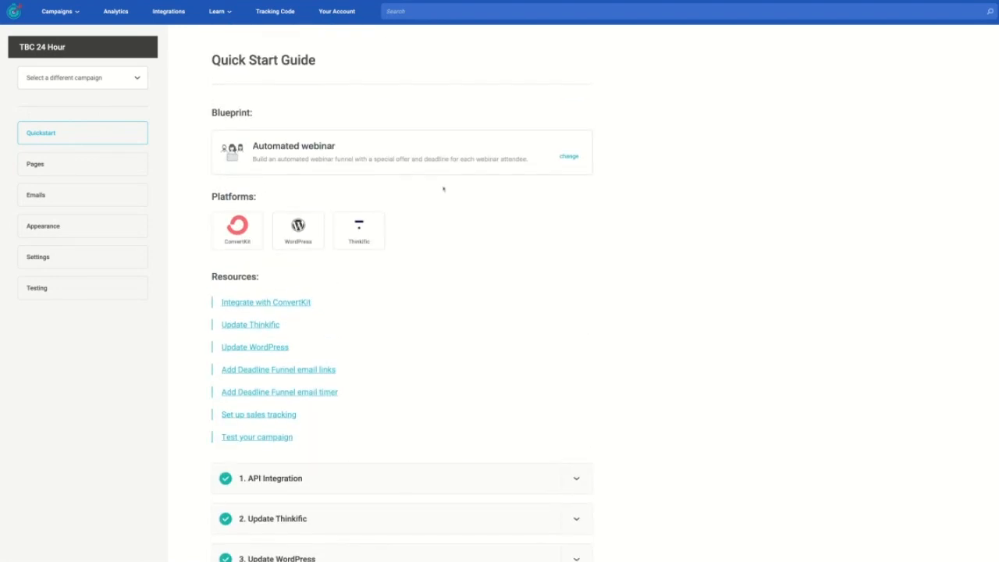
{"action": "mouse_move", "coordinate": [502, 293]}
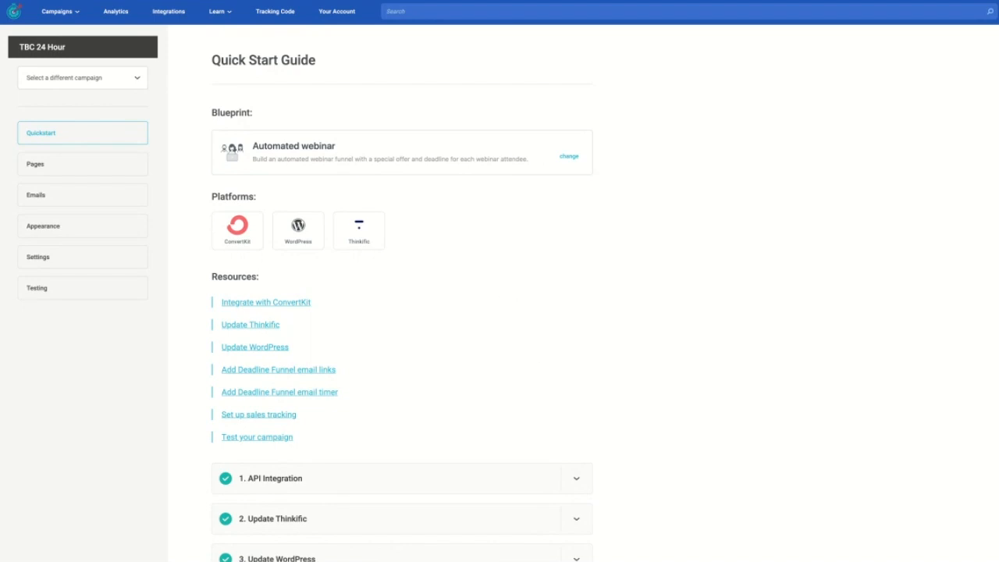
- Open the Pages section of the TBC 24 Hour campaign
{"action": "left_click", "coordinate": [36, 164]}
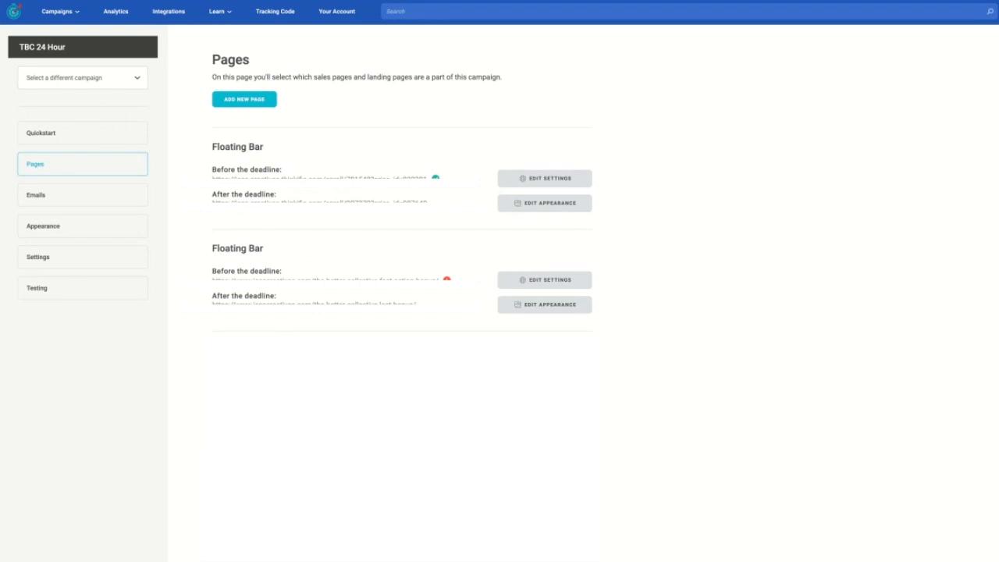
{"action": "mouse_move", "coordinate": [266, 251]}
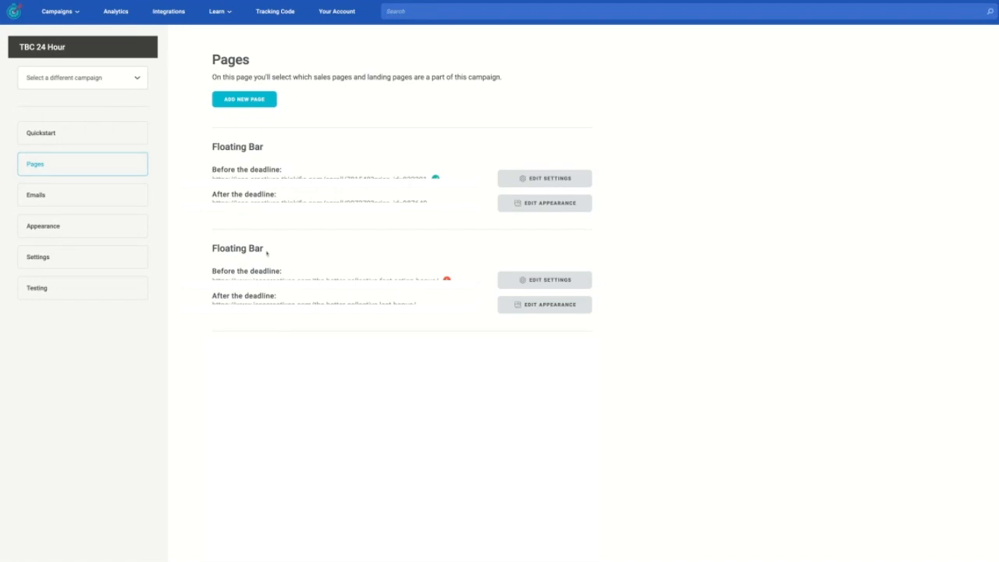
{"action": "mouse_move", "coordinate": [187, 233]}
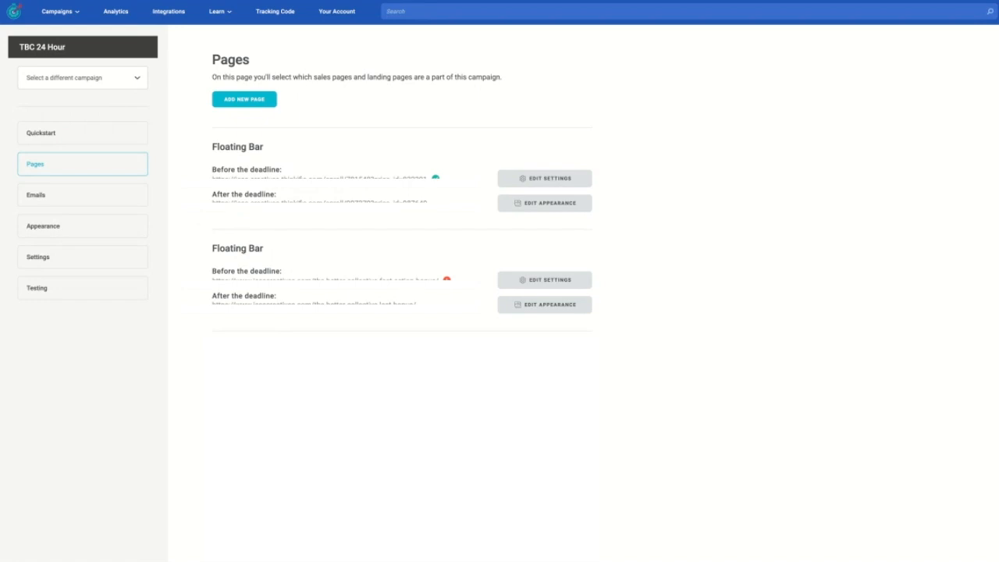
- Open the Emails section showing email links and timer code
{"action": "left_click", "coordinate": [36, 194]}
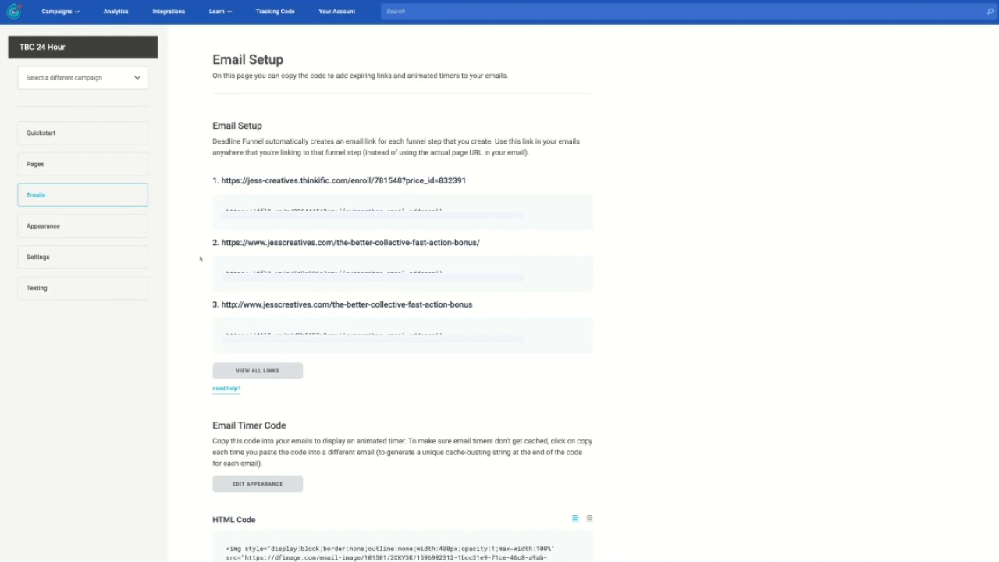
{"action": "mouse_move", "coordinate": [81, 203]}
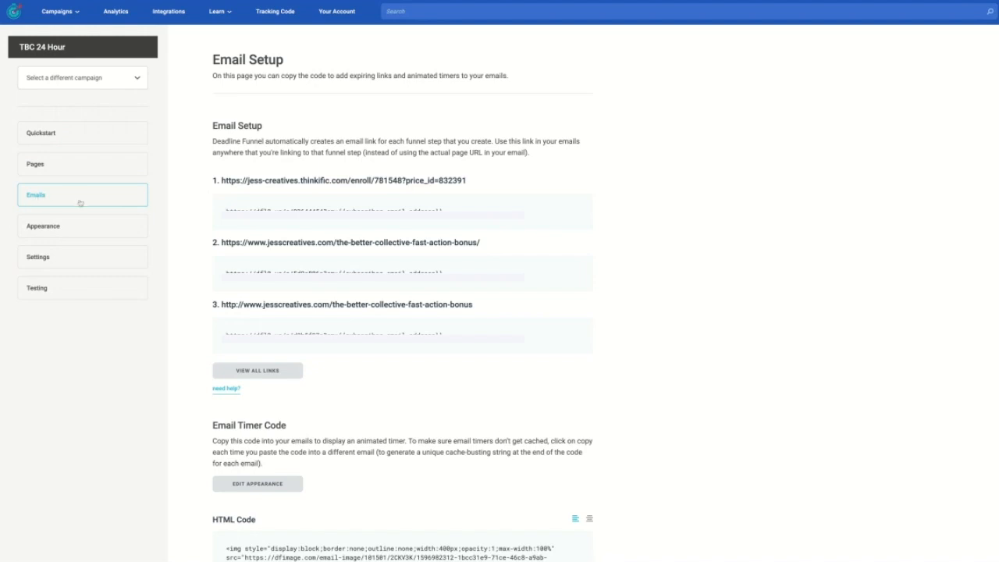
{"action": "mouse_move", "coordinate": [127, 223]}
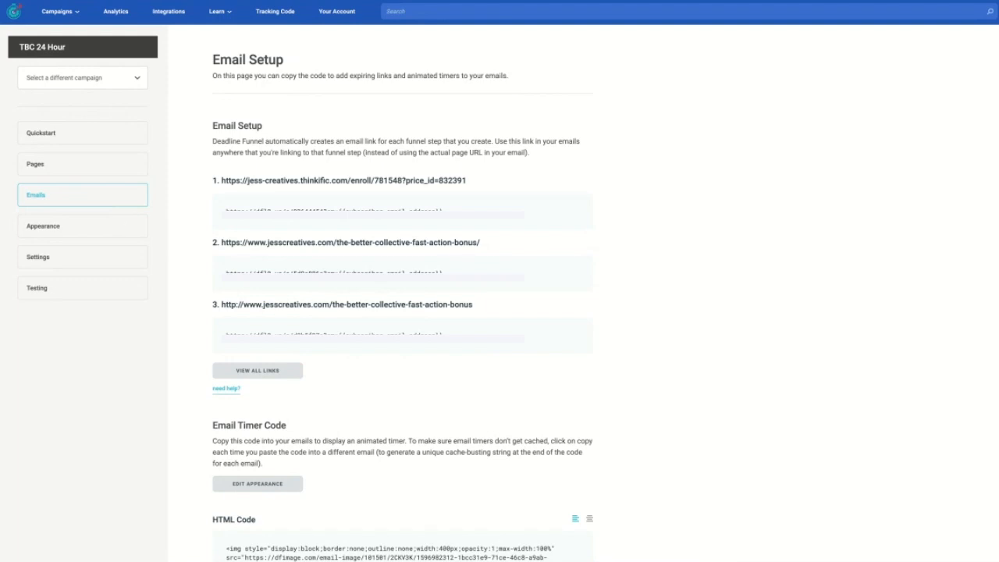
{"action": "mouse_move", "coordinate": [249, 292]}
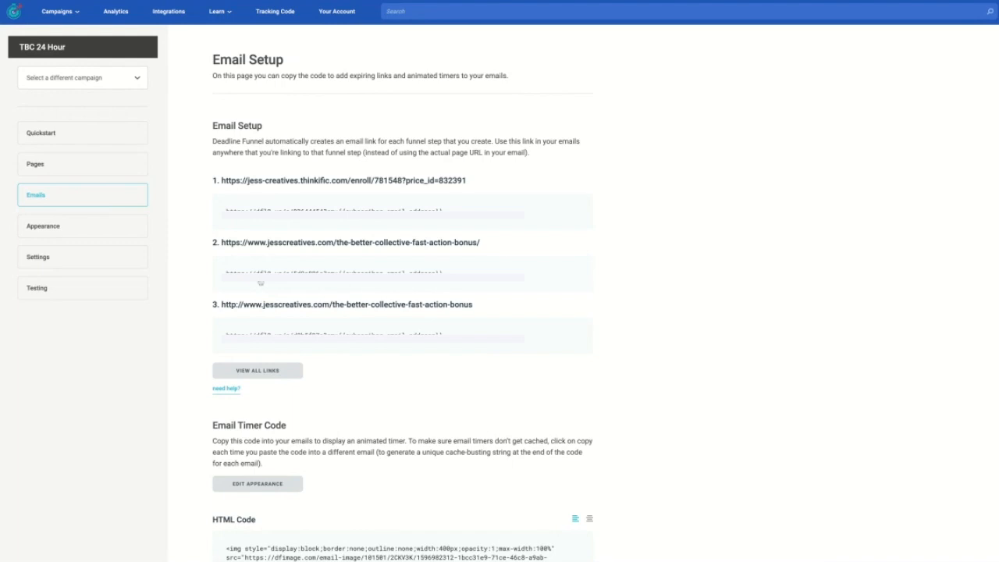
{"action": "mouse_move", "coordinate": [73, 227]}
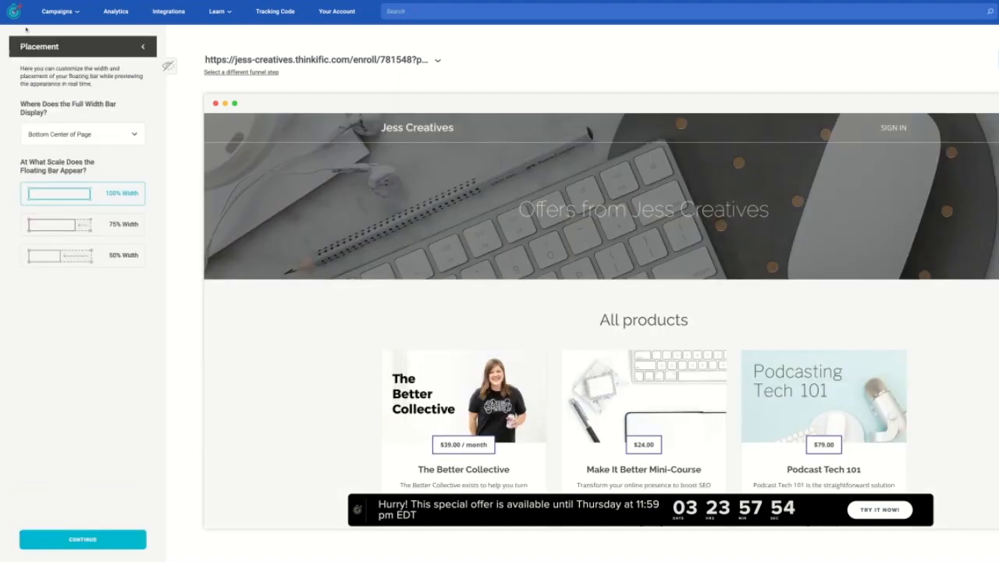
- Confirm the floating bar at Bottom Center, 100% width
{"action": "left_click", "coordinate": [145, 46]}
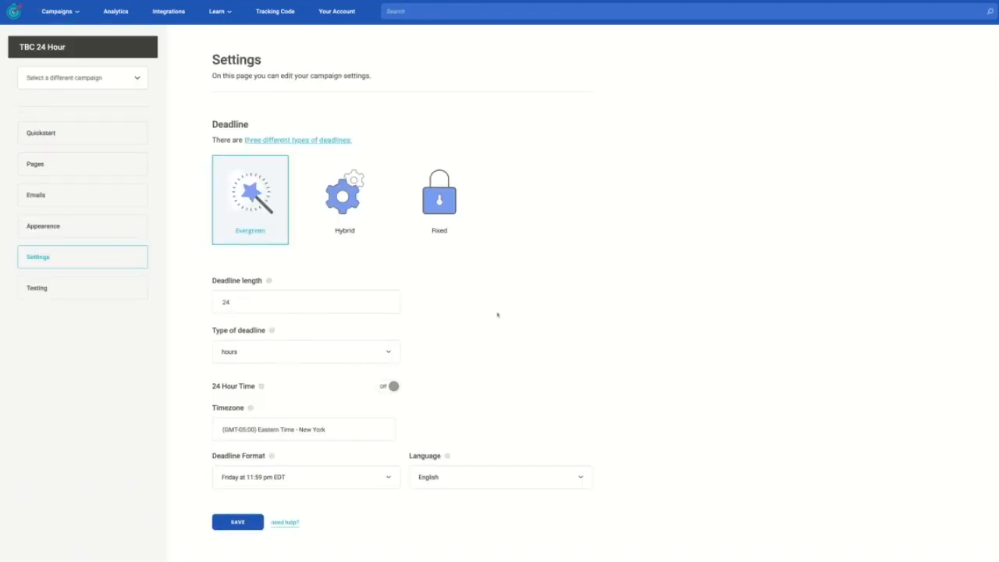
- Scroll through the campaign's integrations grid in Settings
{"action": "left_click", "coordinate": [168, 11]}
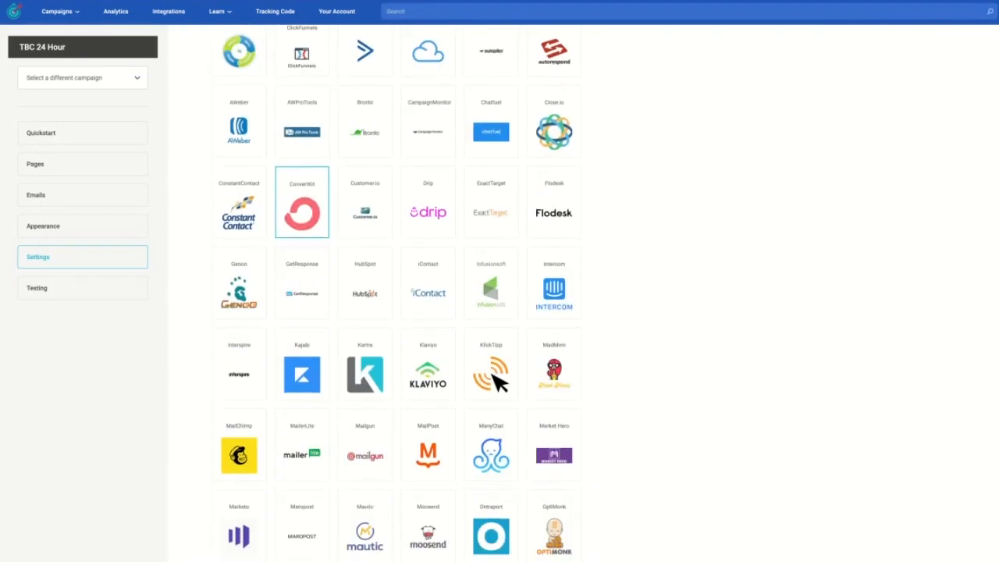
{"action": "scroll", "scroll_direction": "down", "scroll_amount": 3}
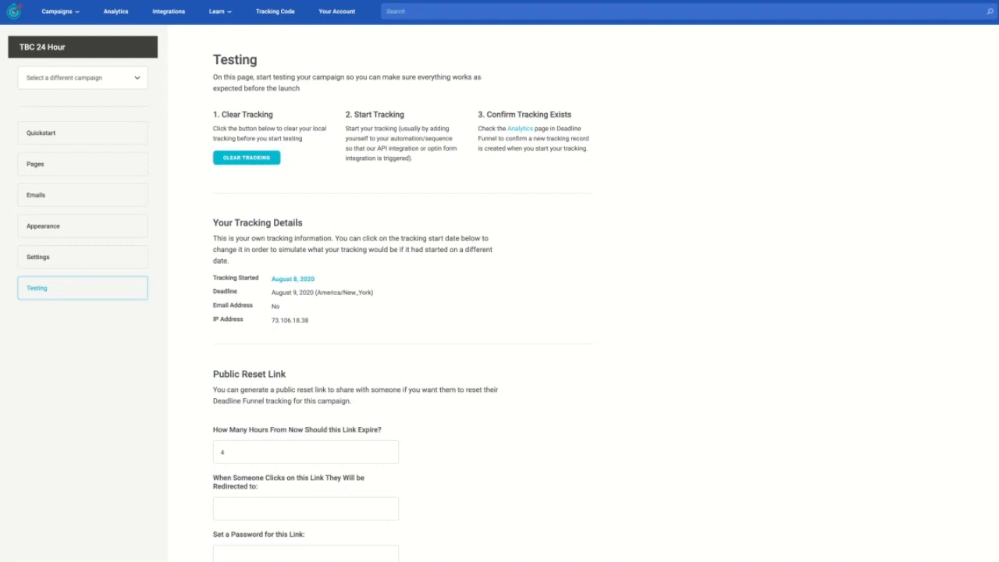
{"action": "mouse_move", "coordinate": [289, 57]}
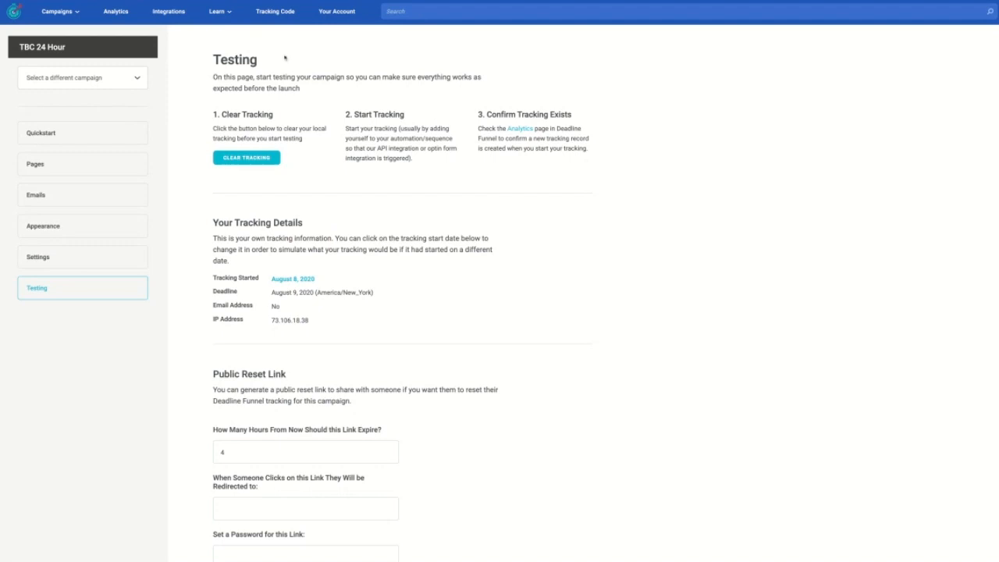
{"action": "mouse_move", "coordinate": [275, 12]}
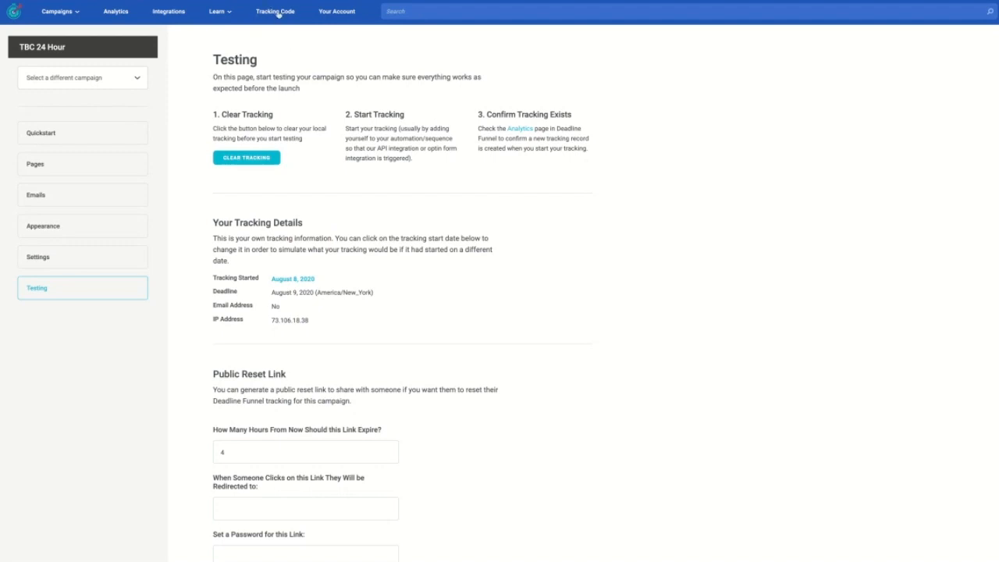
- Switch to the ConvertKit tab showing Account Info settings
{"action": "left_click", "coordinate": [274, 12]}
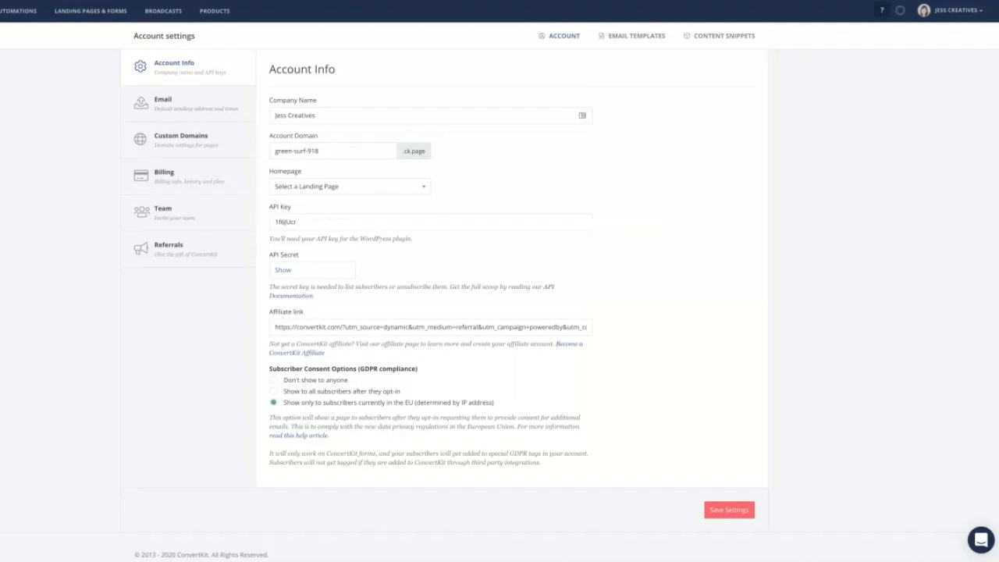
{"action": "mouse_move", "coordinate": [884, 304]}
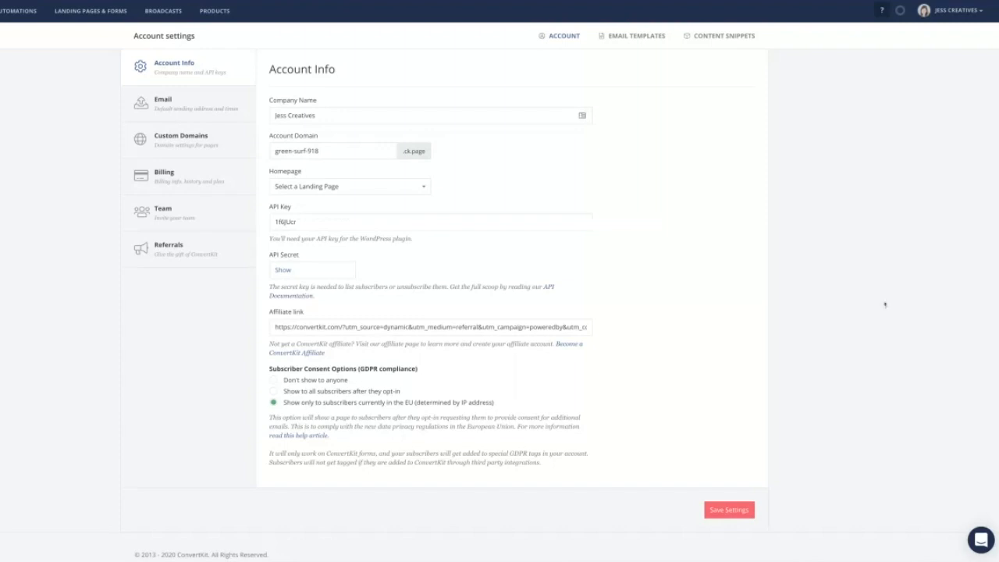
- Go to ConvertKit's Visual Automations page listing Amplify Funnel, Audit to TBC and CC Pitch
{"action": "left_click", "coordinate": [949, 11]}
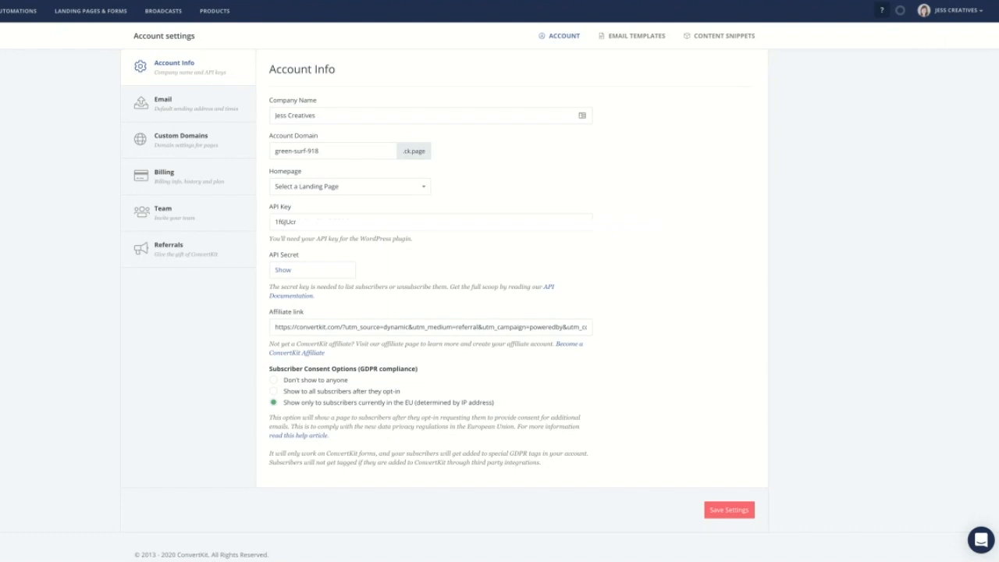
{"action": "left_click", "coordinate": [130, 11]}
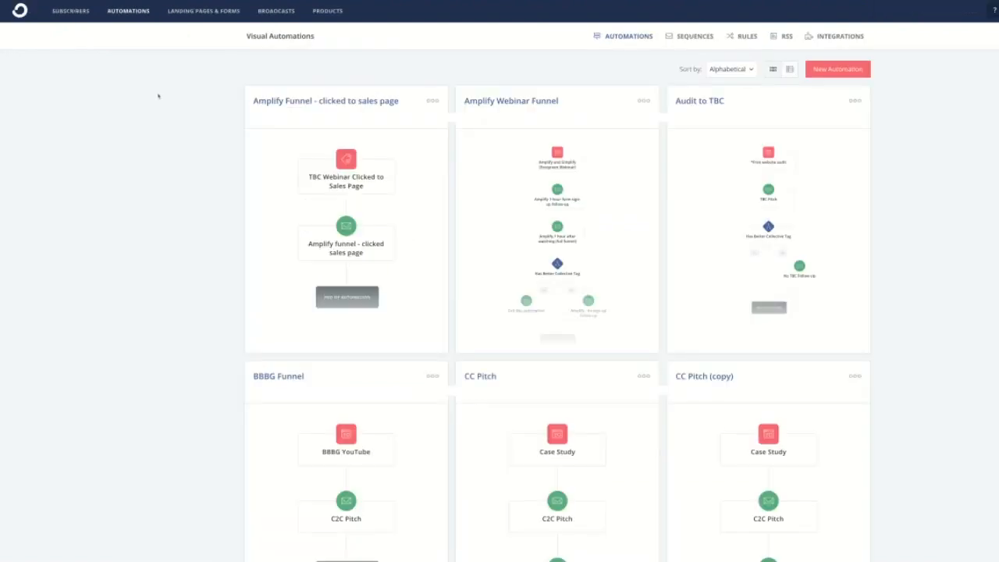
{"action": "mouse_move", "coordinate": [134, 24]}
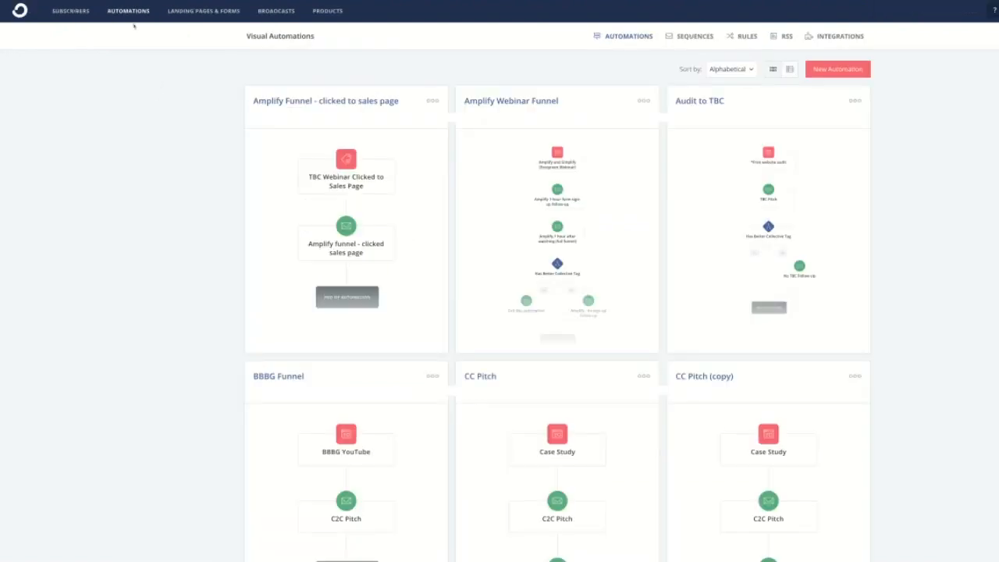
{"action": "mouse_move", "coordinate": [352, 92]}
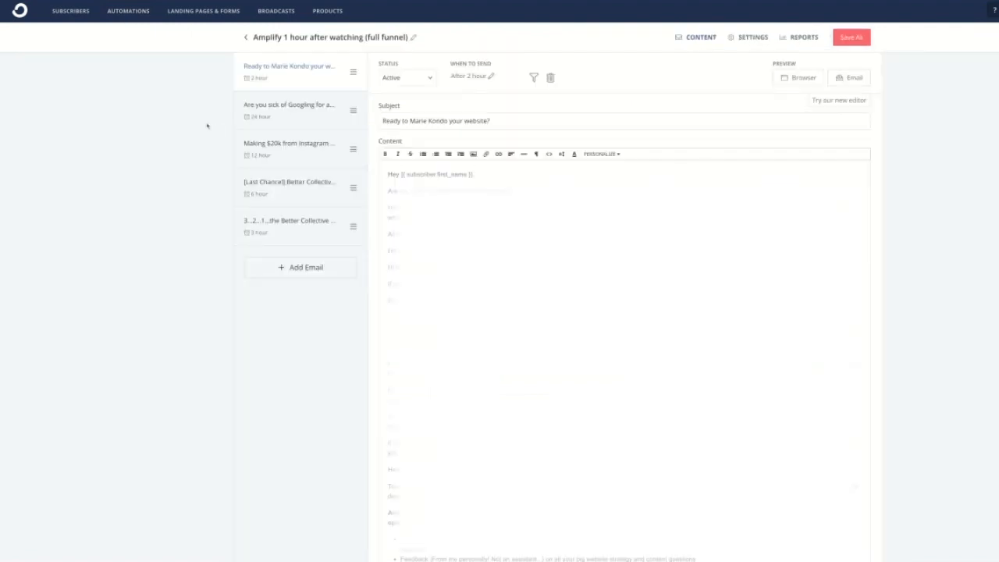
- Bring up ConvertKit's Automation Rules list from the Amplify 1 hour sequence
{"action": "left_click", "coordinate": [127, 12]}
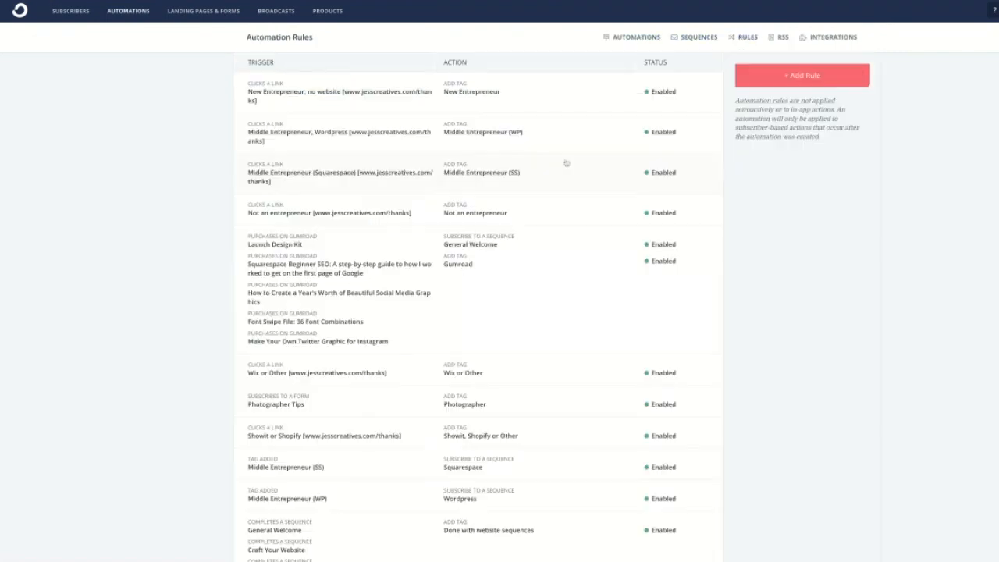
- Scroll through the automation rules listing link-click and purchase triggers
{"action": "scroll", "scroll_direction": "down", "scroll_amount": 3}
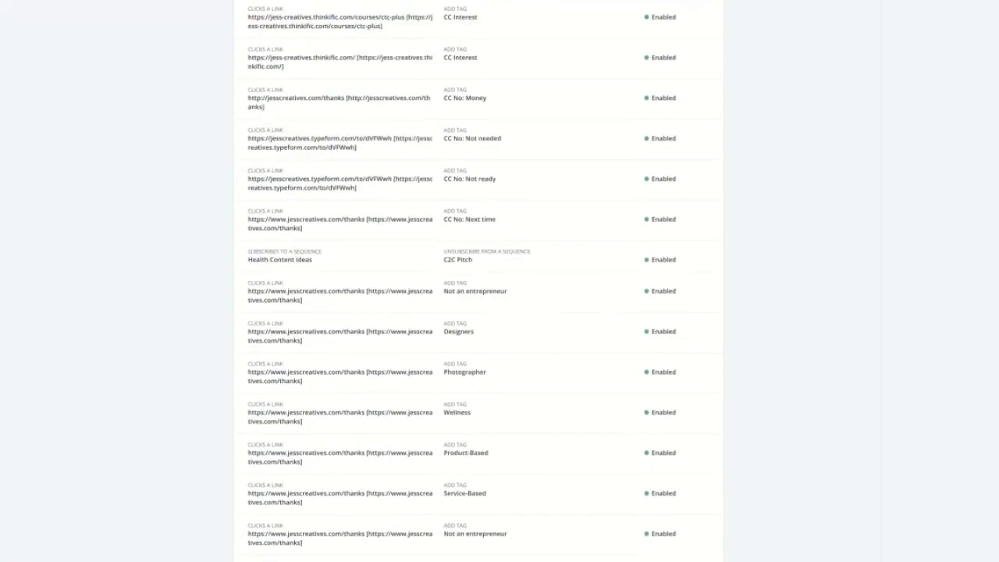
{"action": "scroll", "scroll_direction": "down", "scroll_amount": 3}
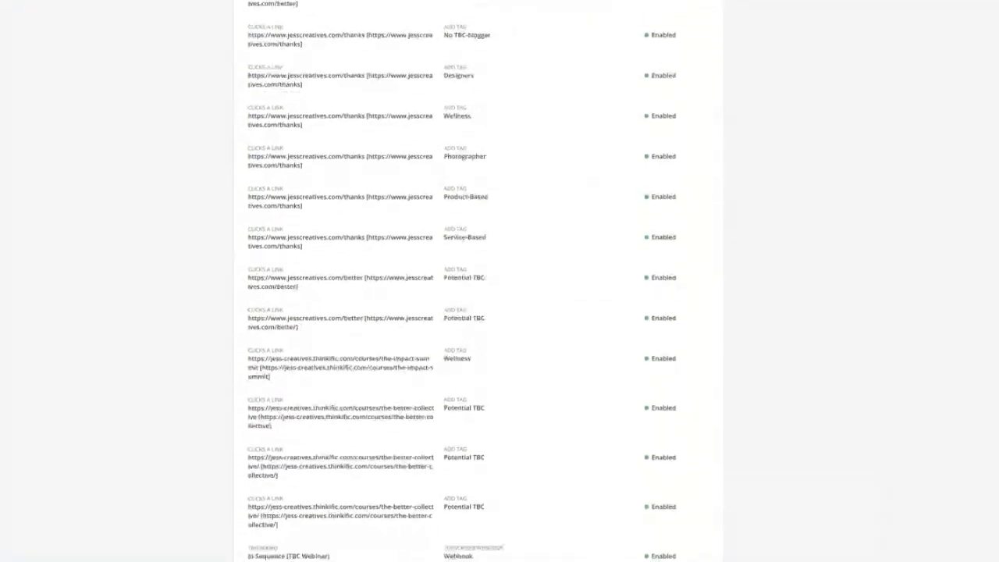
{"action": "scroll", "scroll_direction": "down", "scroll_amount": 3}
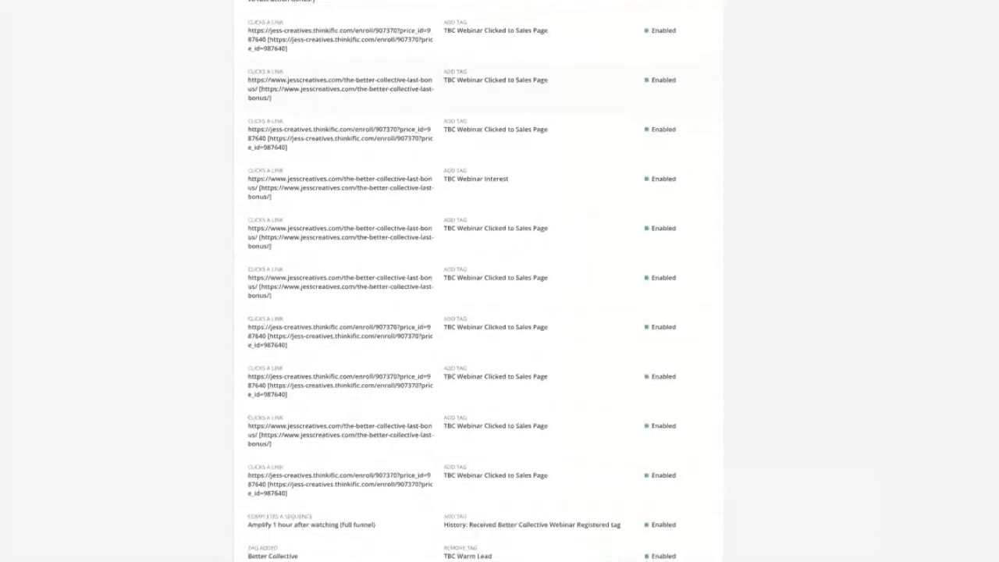
{"action": "scroll", "scroll_direction": "down", "scroll_amount": 3}
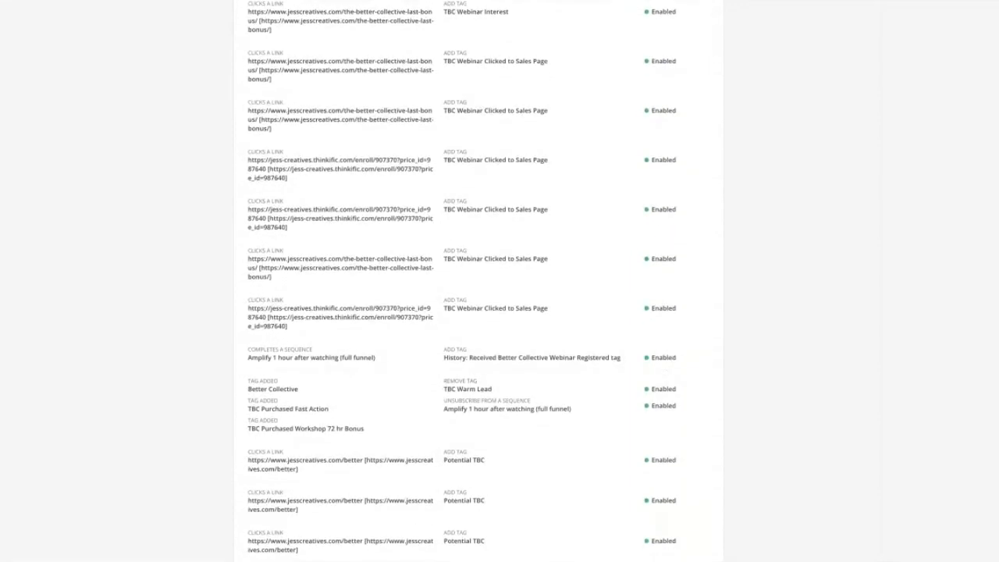
{"action": "scroll", "scroll_direction": "down", "scroll_amount": 3}
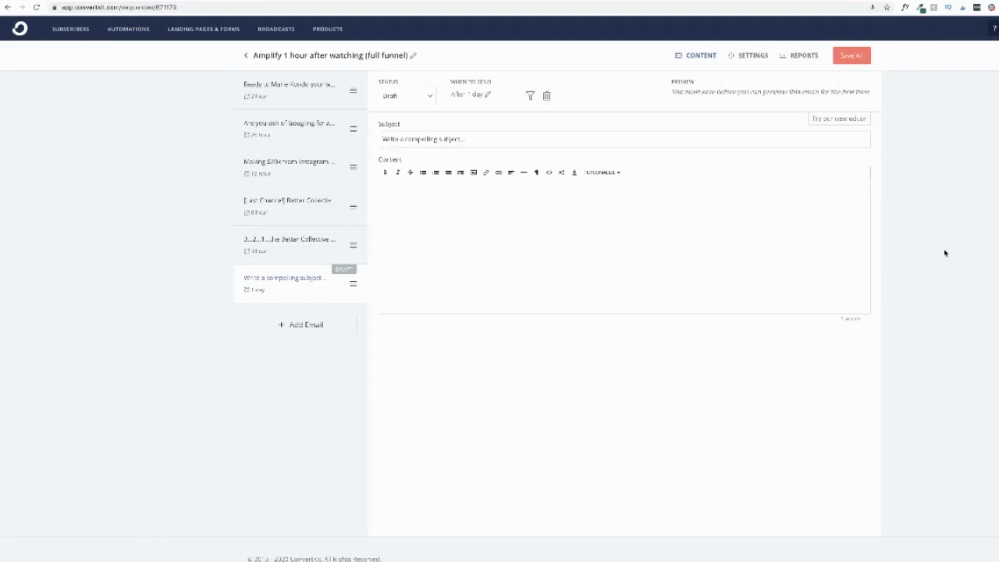
{"action": "mouse_move", "coordinate": [934, 252]}
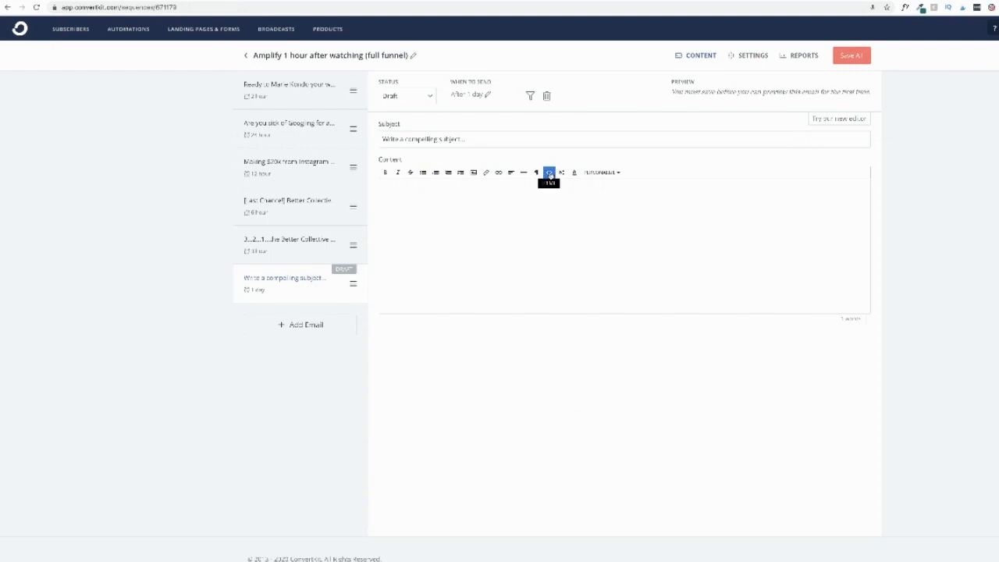
- Paste the Deadline Funnel timer <img> code into the draft email's HTML view
{"action": "left_click", "coordinate": [550, 173]}
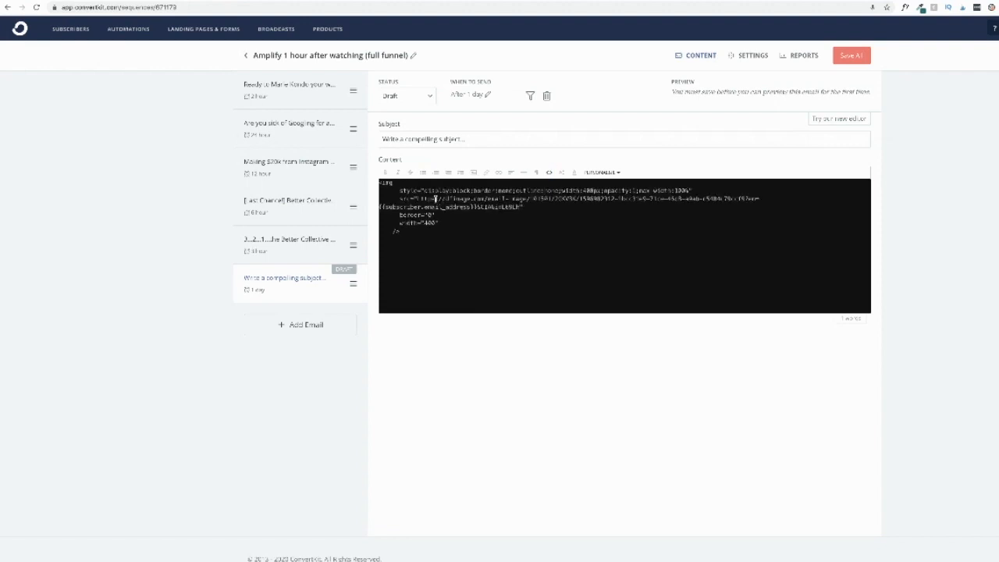
{"action": "left_click", "coordinate": [549, 173]}
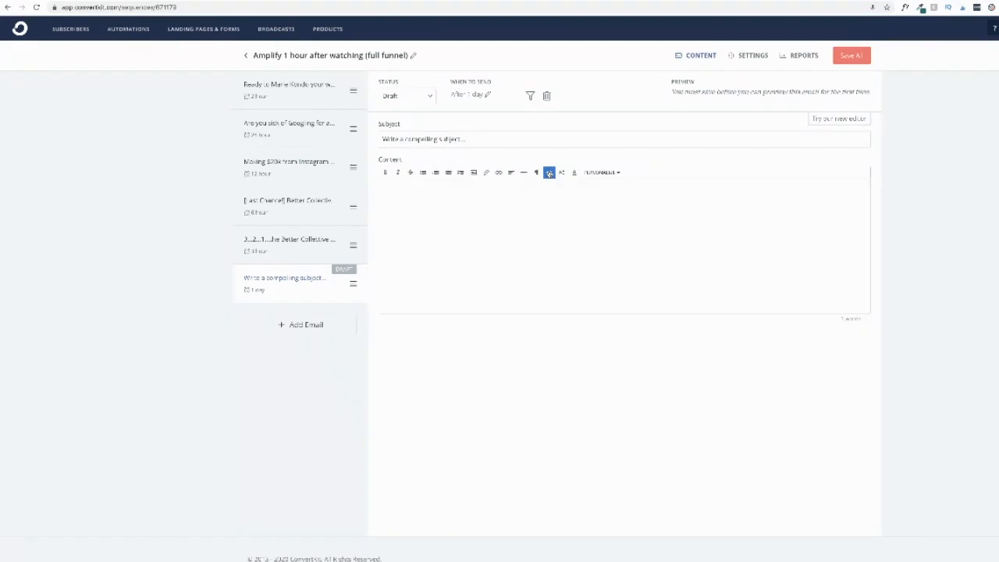